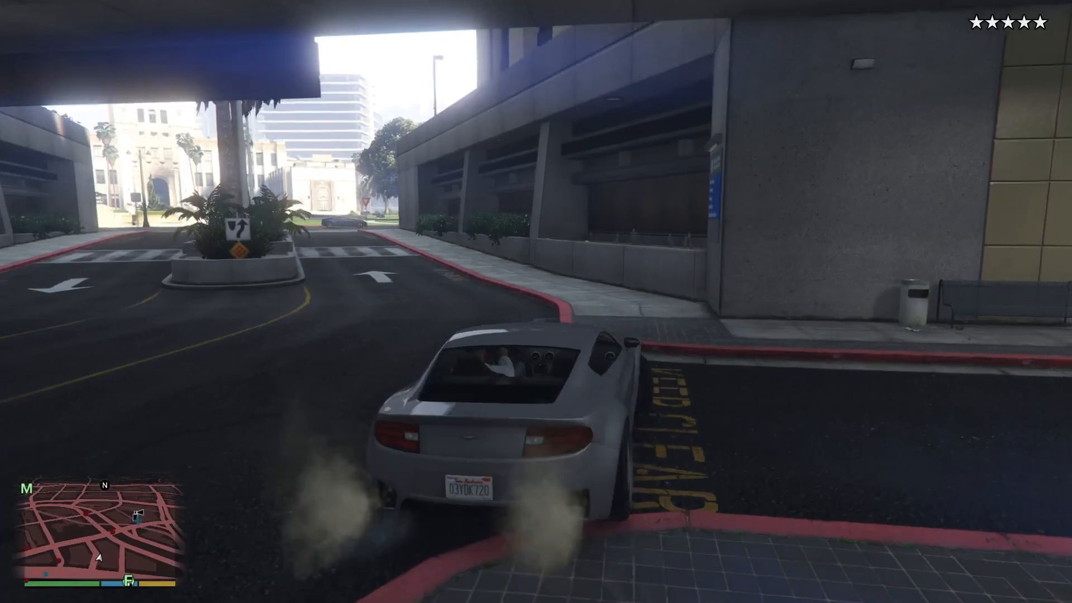
Step: Drive the car out onto the street and on through the city
key(w)
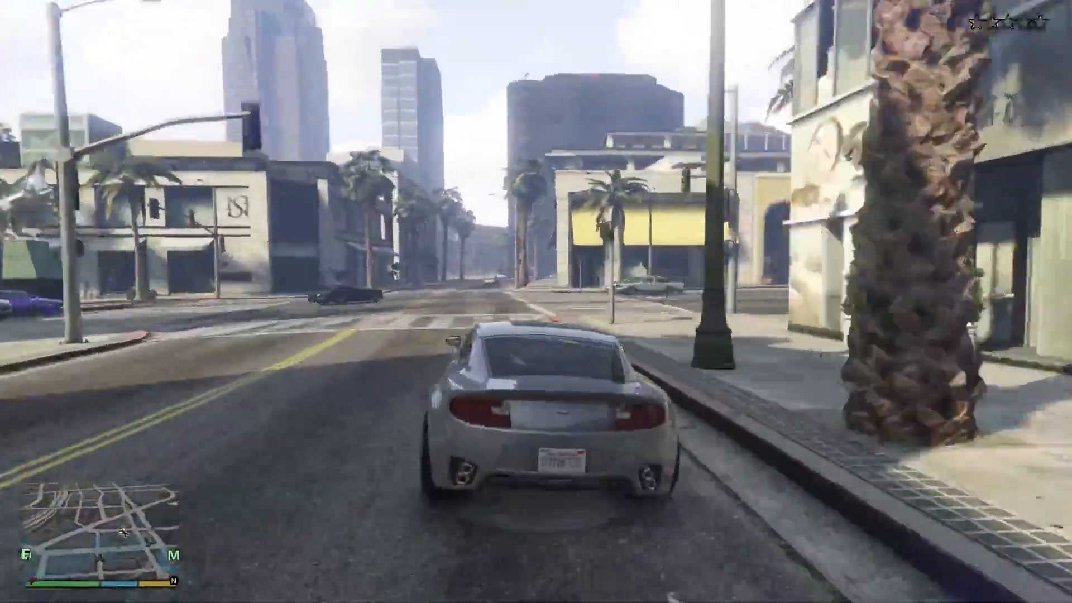
key(w)
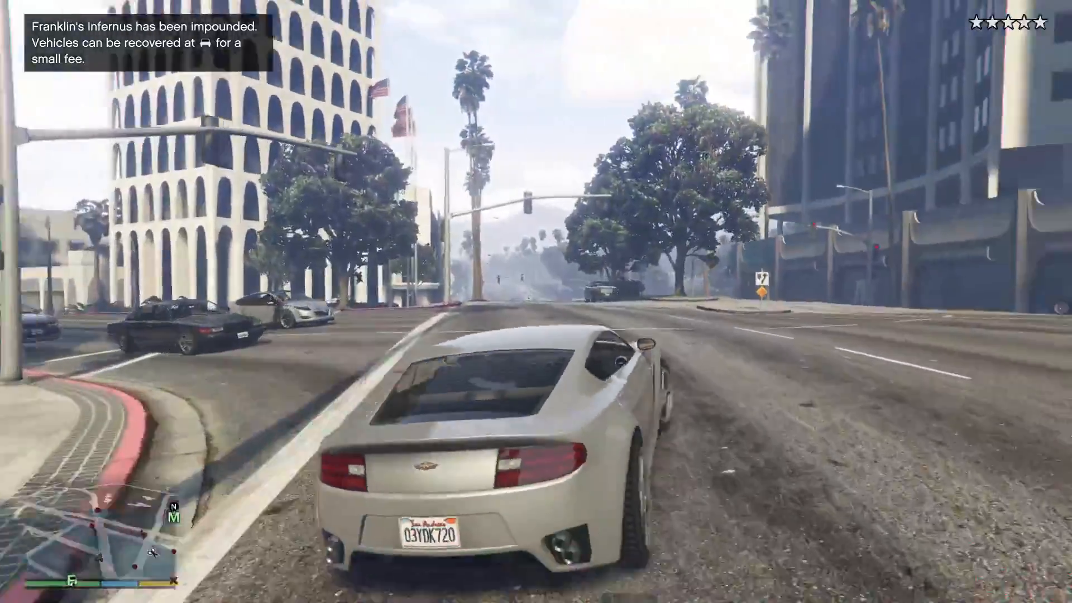
key(w)
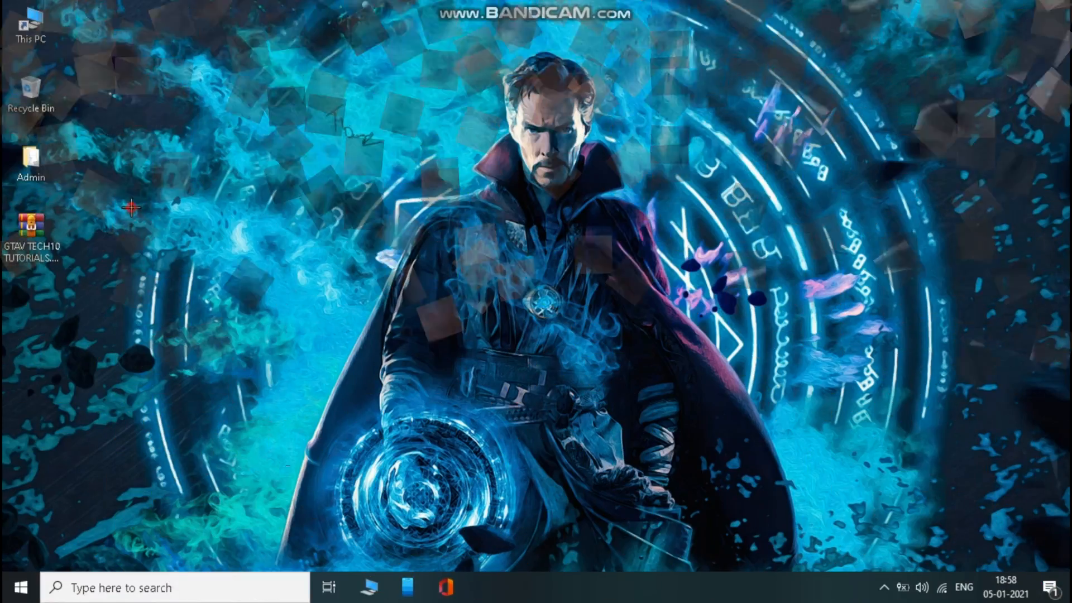
Step: Extract the GTAV TECH10 TUTORIALS archive onto the desktop and enter the extracted folder
right_click(31, 232)
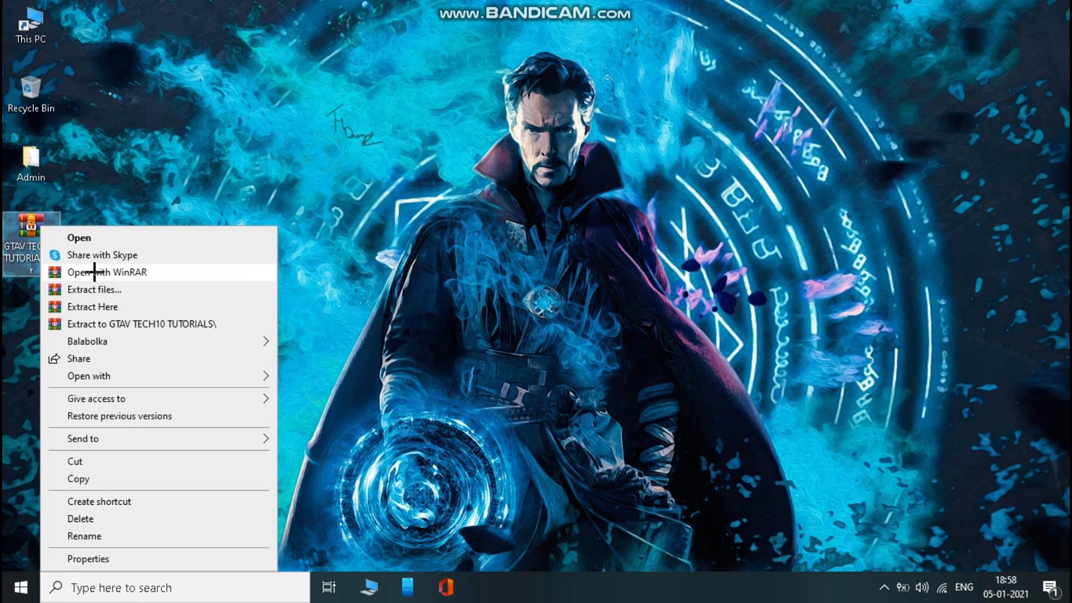
click(225, 224)
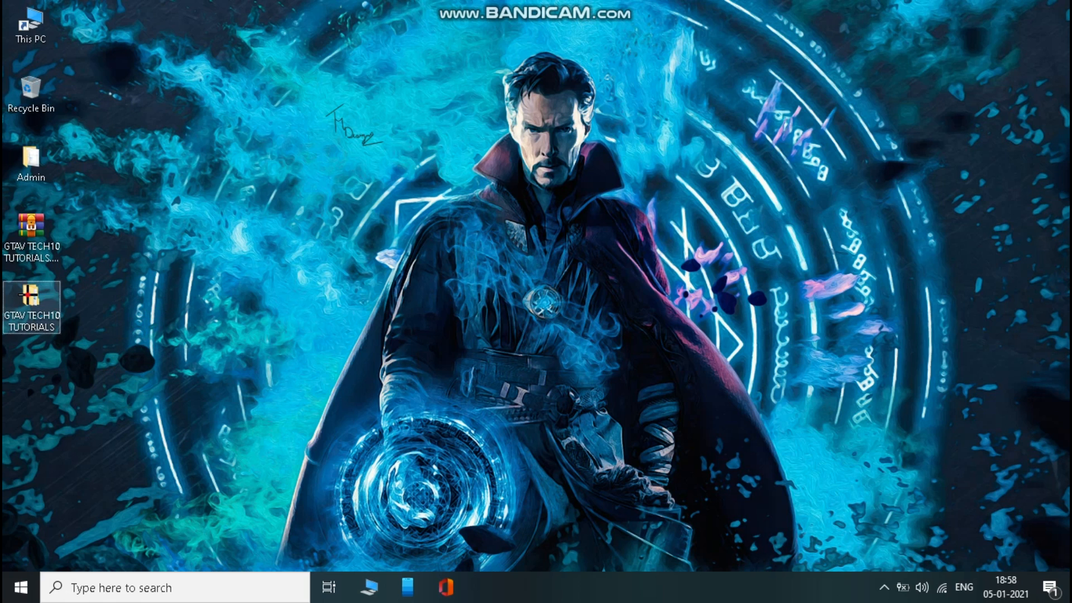
double_click(32, 300)
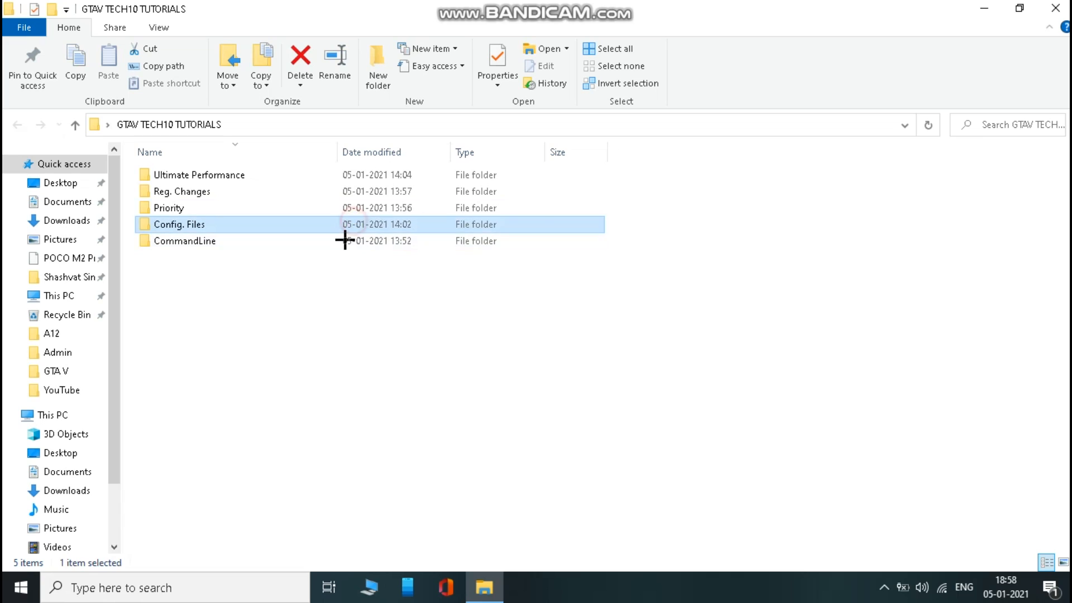
Step: Look into the CommandLine folder at commandline.txt, then return to the tutorial folder
double_click(185, 241)
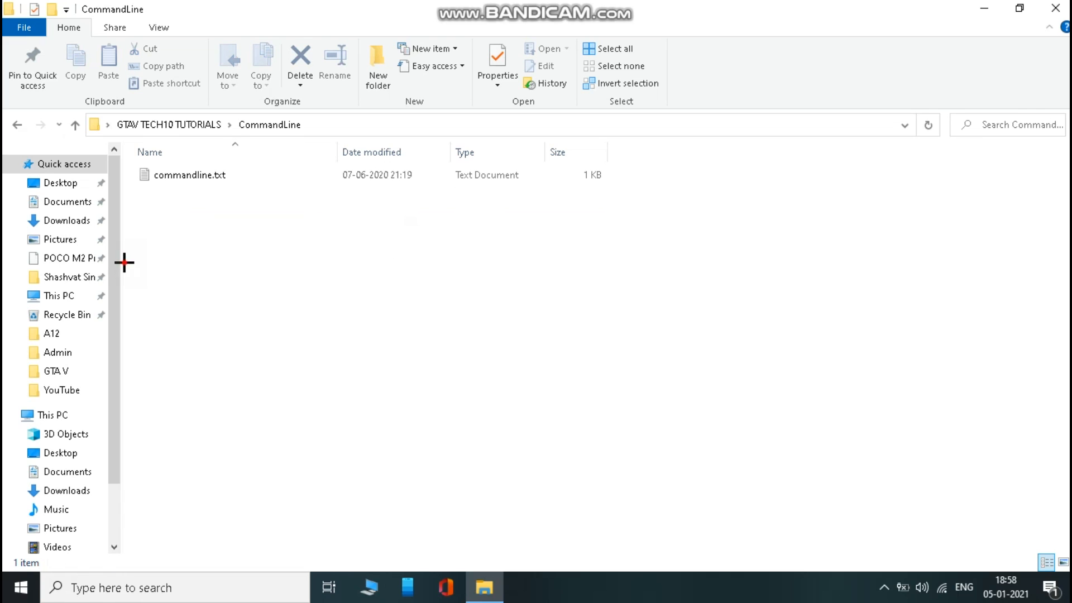
right_click(197, 176)
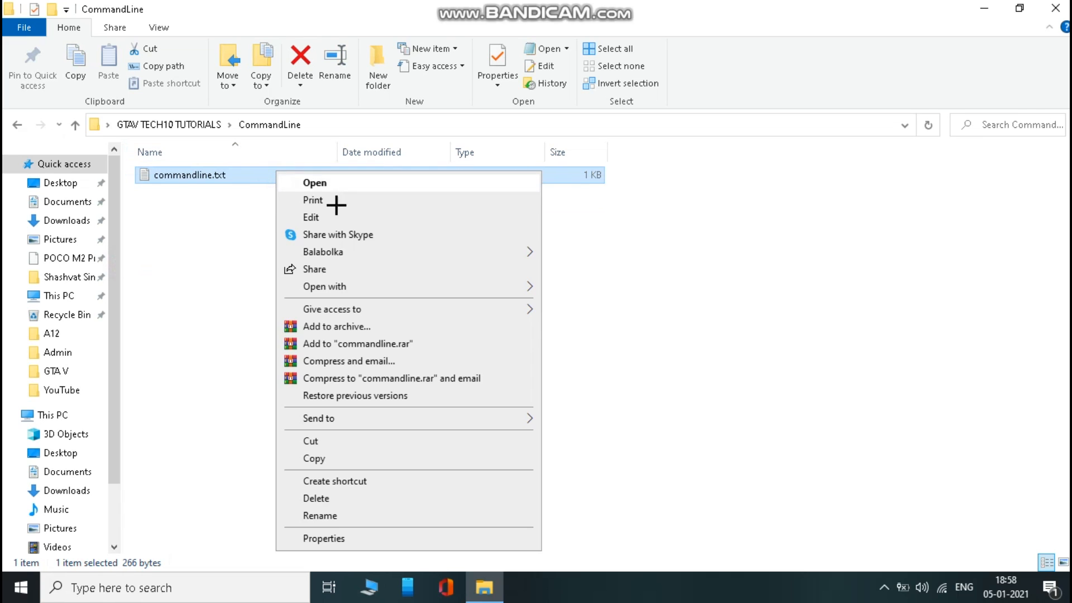
click(265, 413)
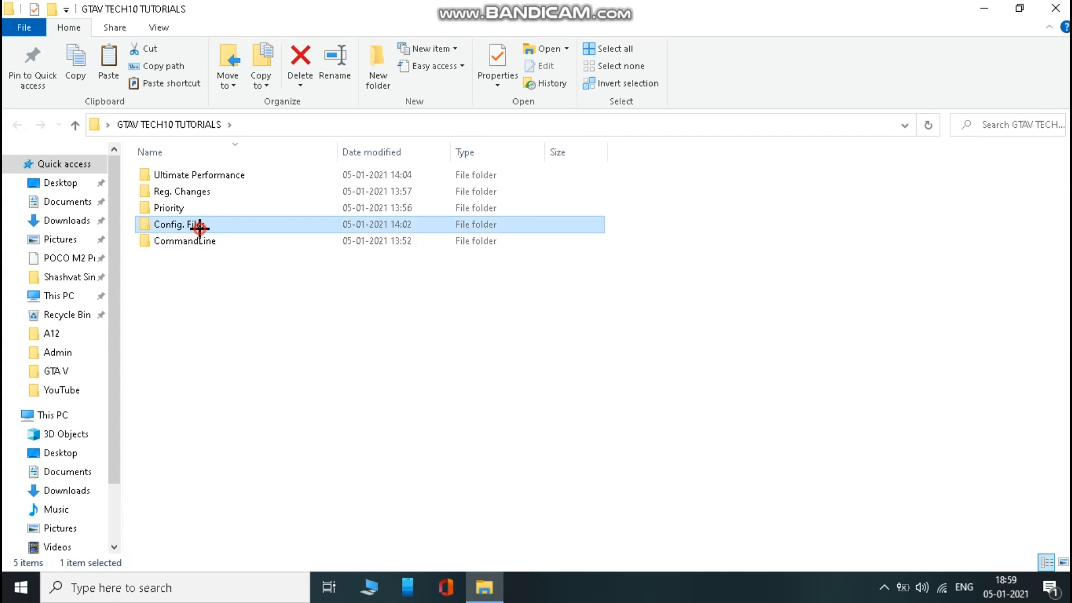
Step: Browse into Config. Files > More FPS + DESCENT GRAPHICS
double_click(180, 224)
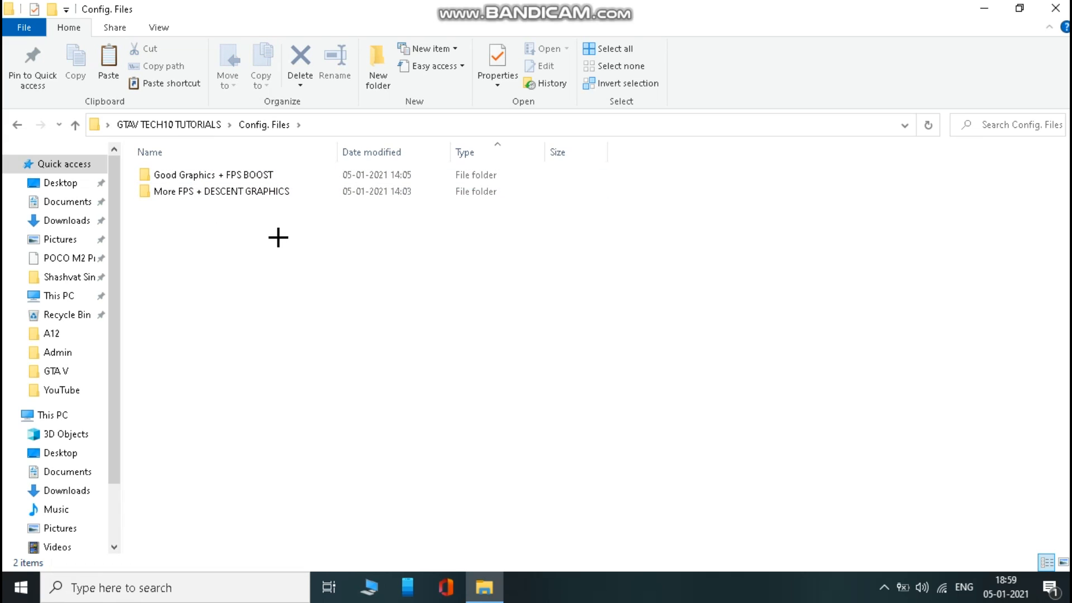
click(221, 190)
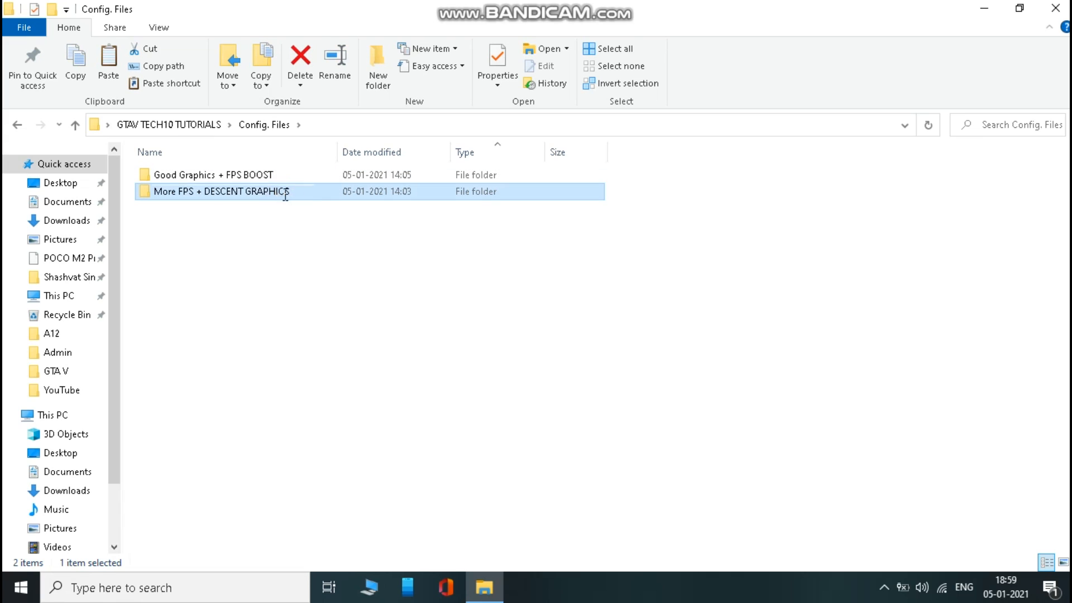
double_click(221, 191)
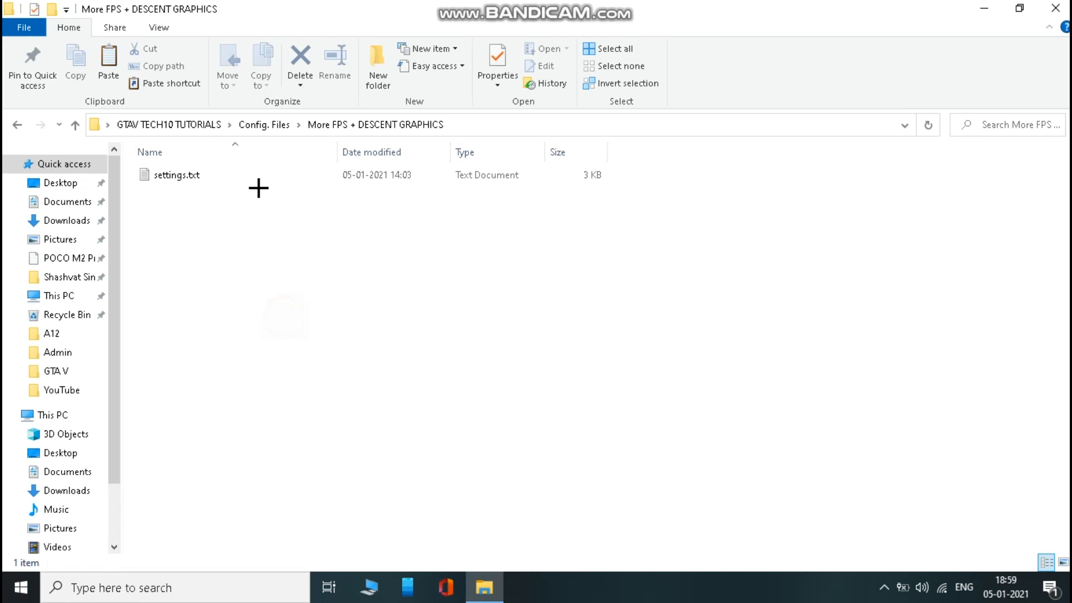
Step: View settings.txt in Notepad and copy all of its contents
double_click(175, 175)
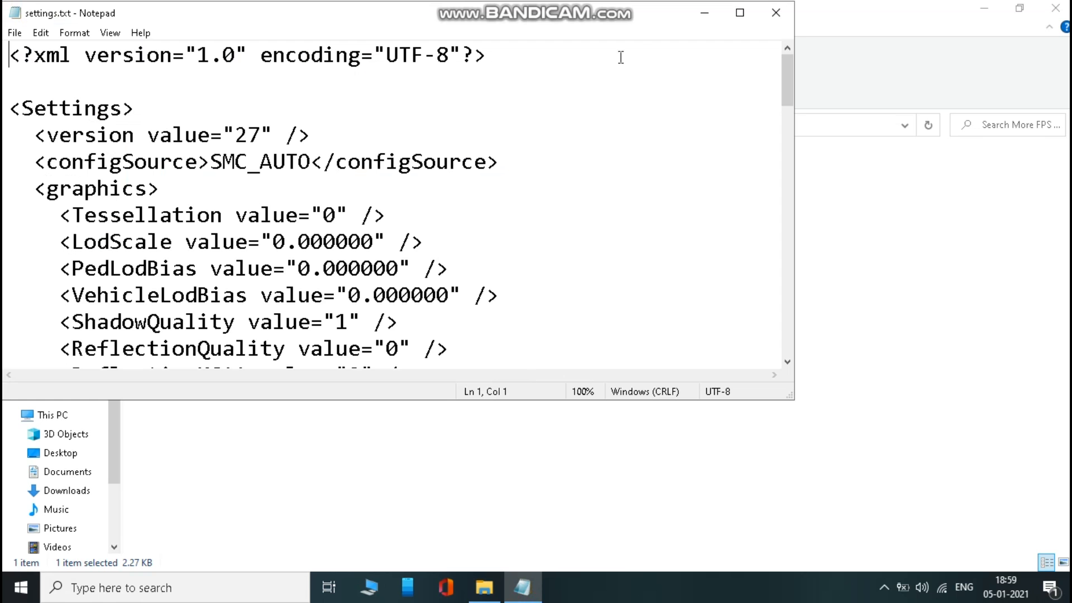
click(738, 12)
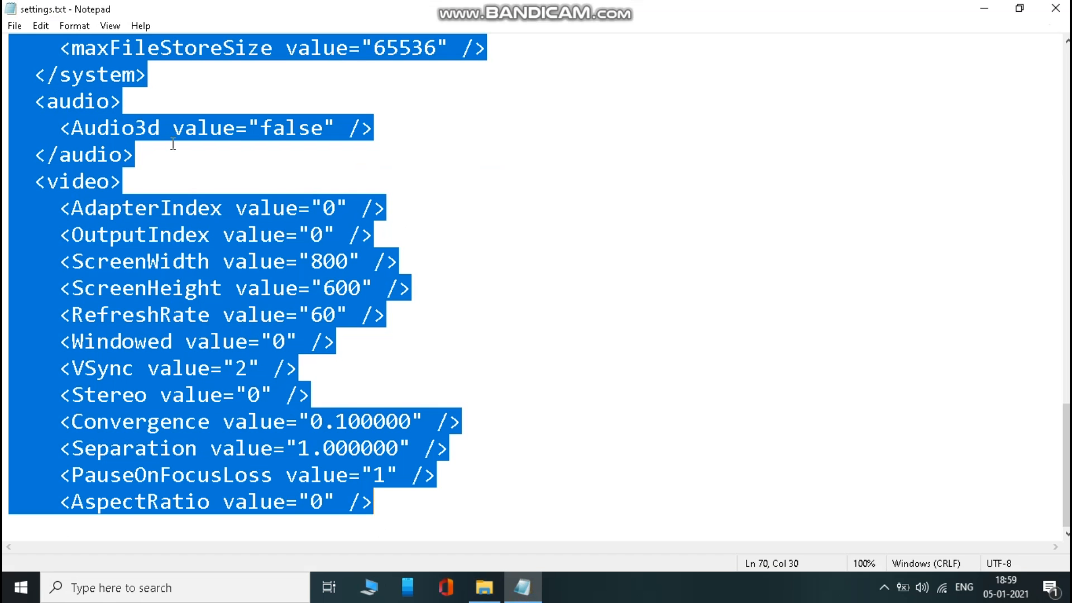
right_click(359, 361)
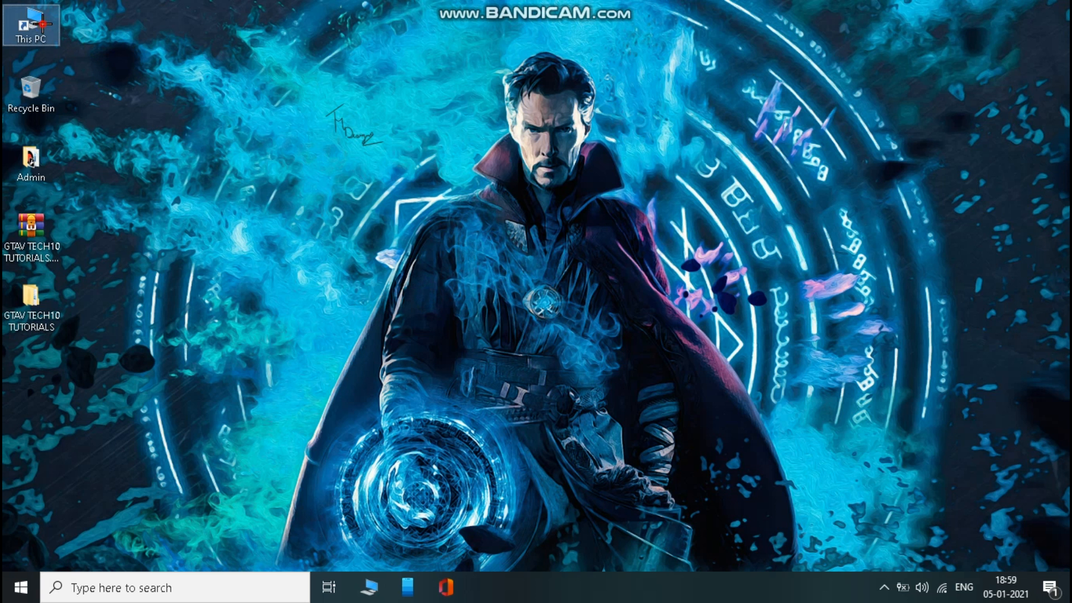
Step: Go to This PC > Documents > Rockstar Games > GTA V and open settings.xml in Notepad
double_click(31, 20)
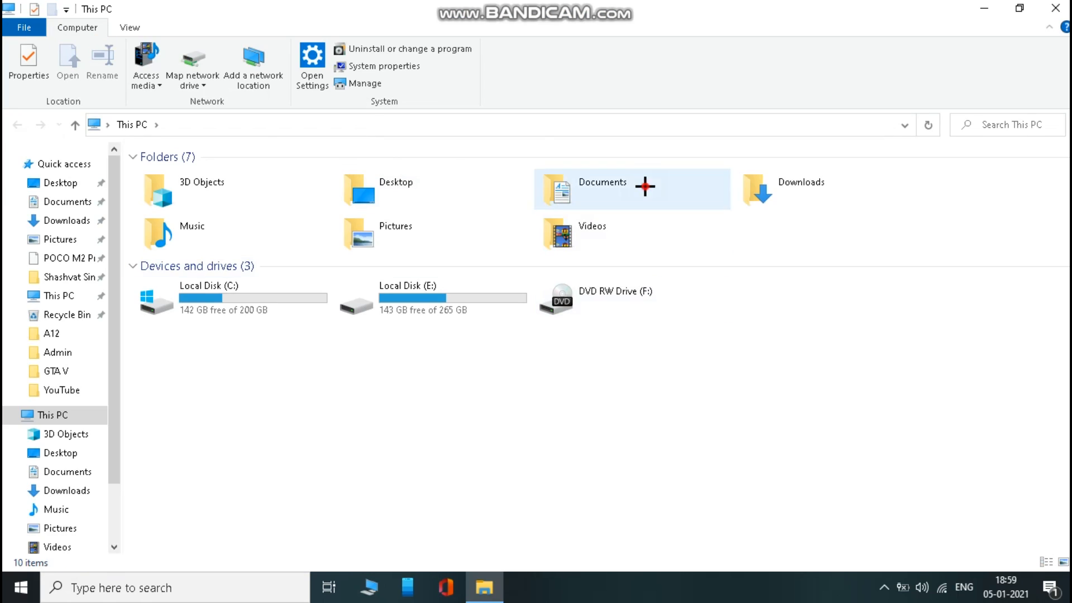
double_click(601, 190)
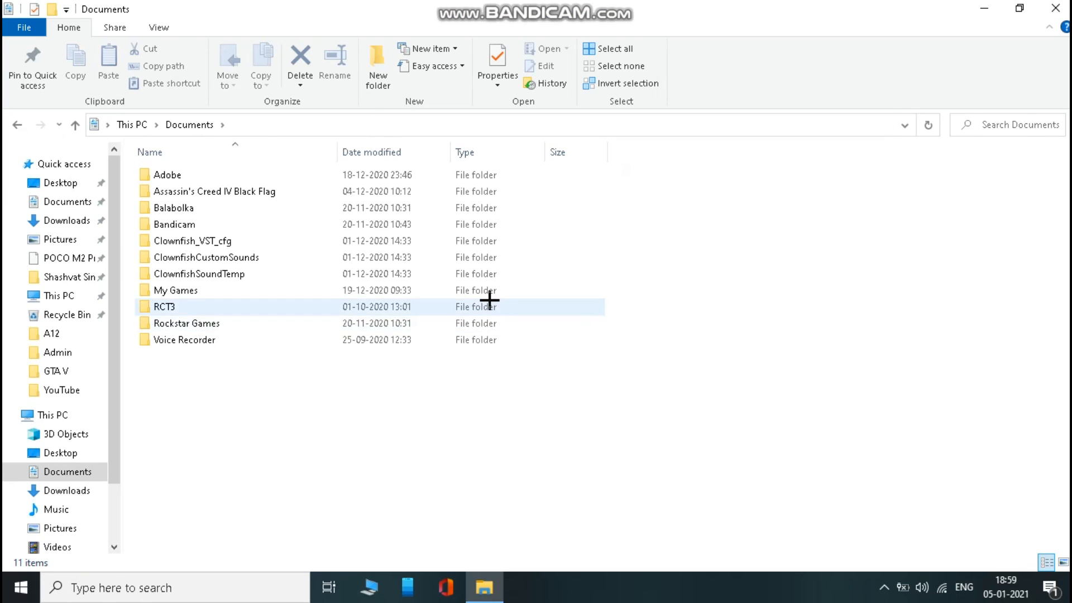
double_click(187, 322)
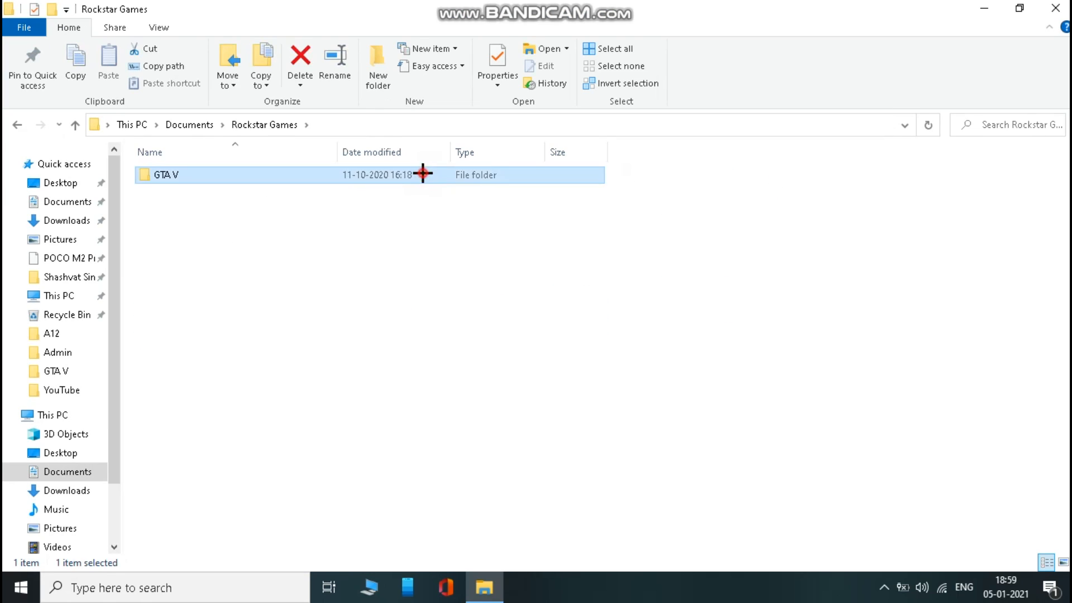
double_click(165, 175)
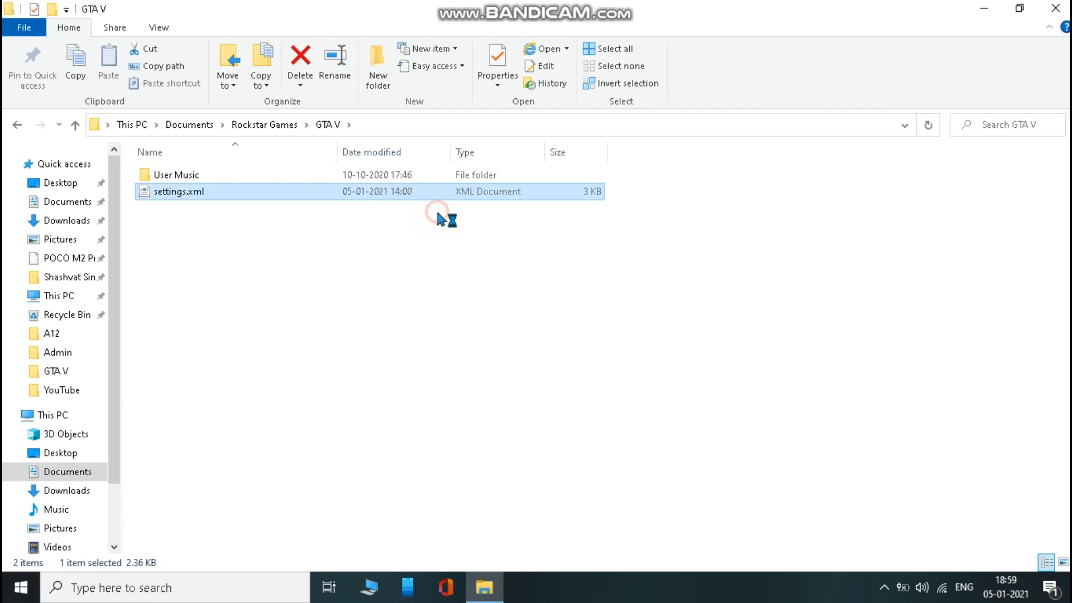
double_click(177, 191)
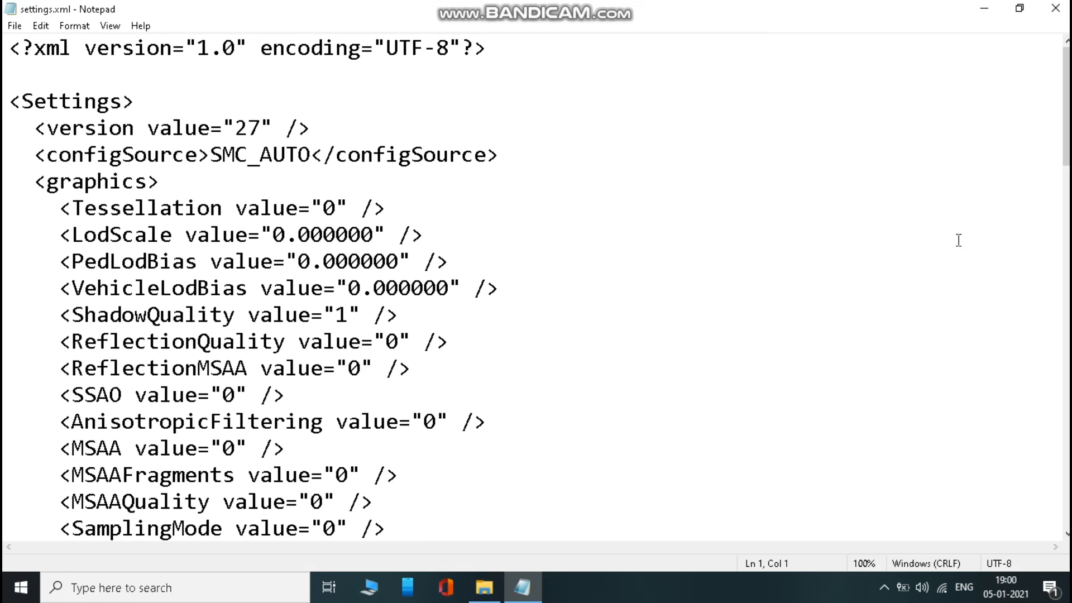
Step: Replace settings.xml's contents with the copied performance settings and save
scroll(down, 3)
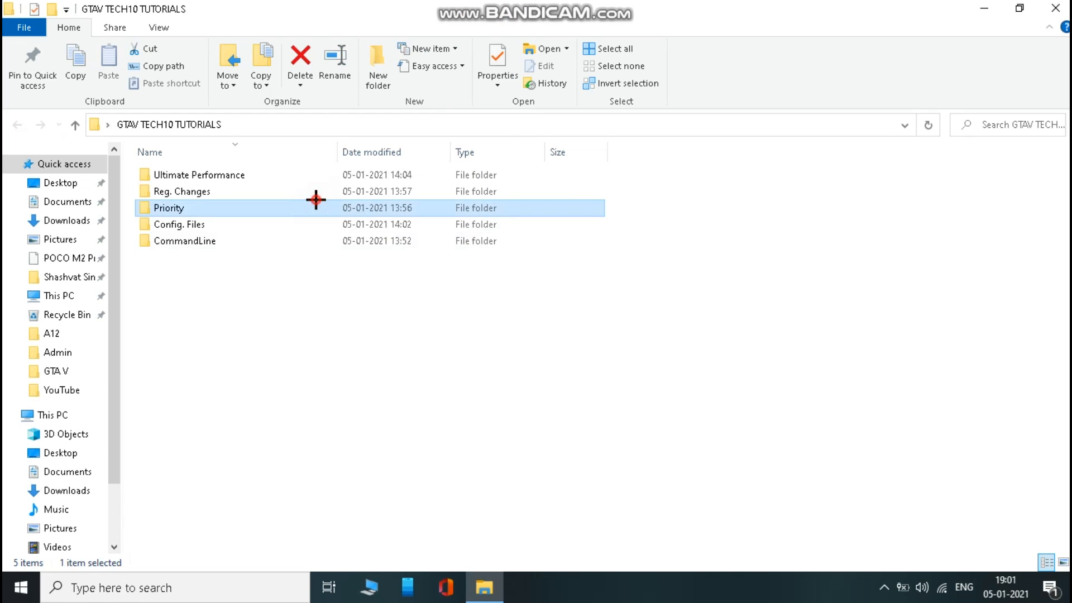
Step: Merge GTA5HighPriority.reg from the Priority folder into the registry, confirming Yes and OK
double_click(169, 208)
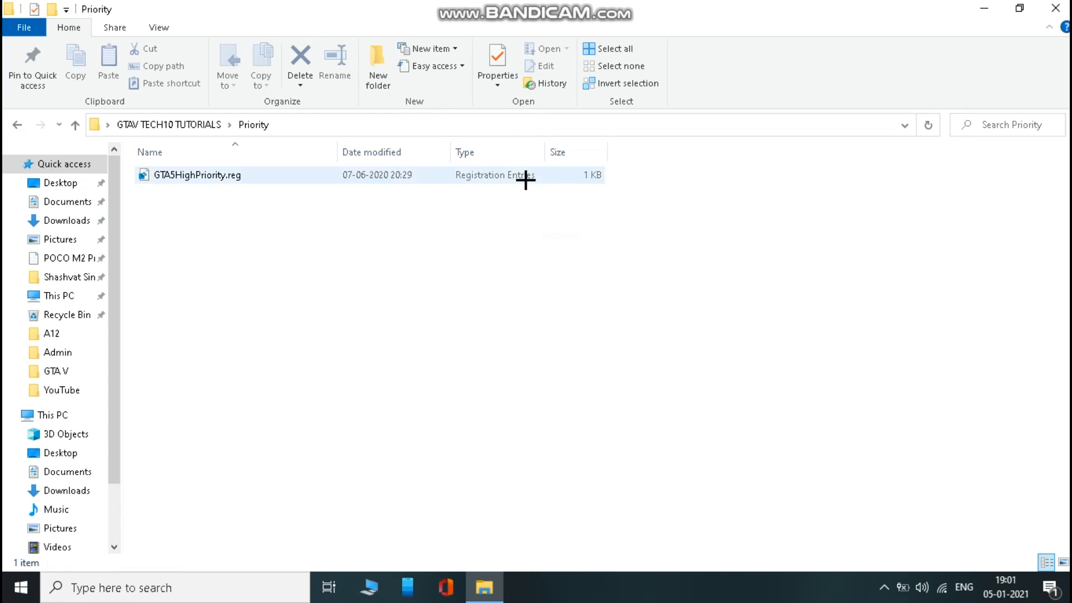
click(198, 176)
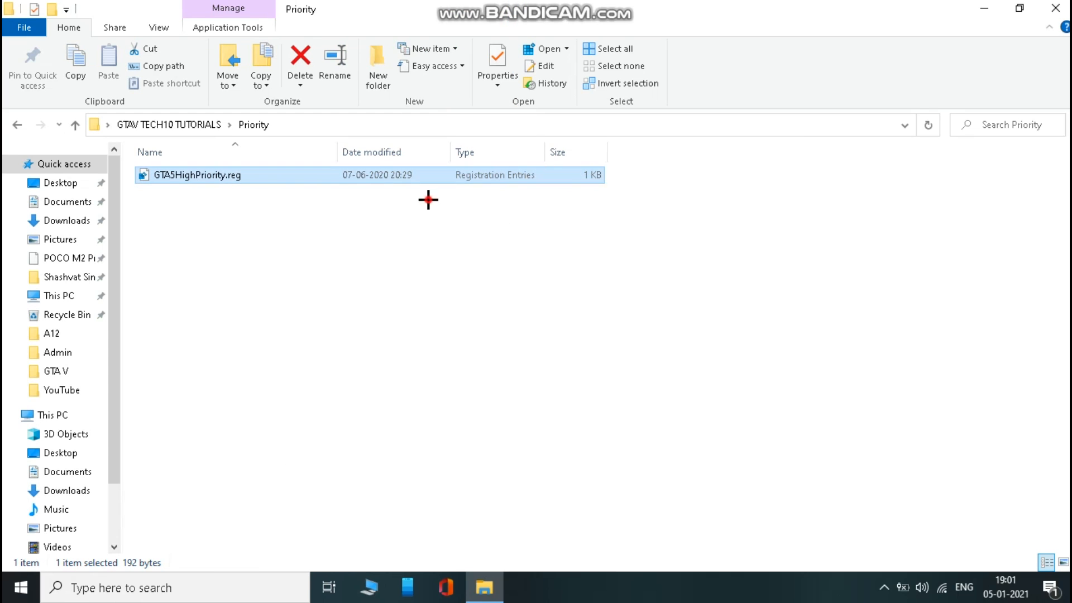
double_click(196, 175)
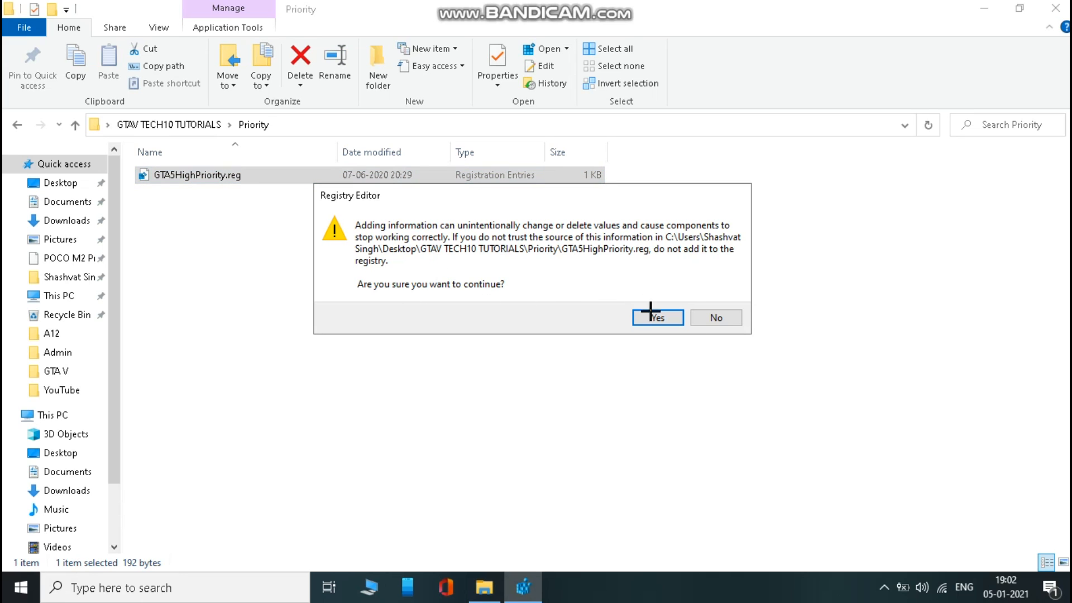
click(656, 317)
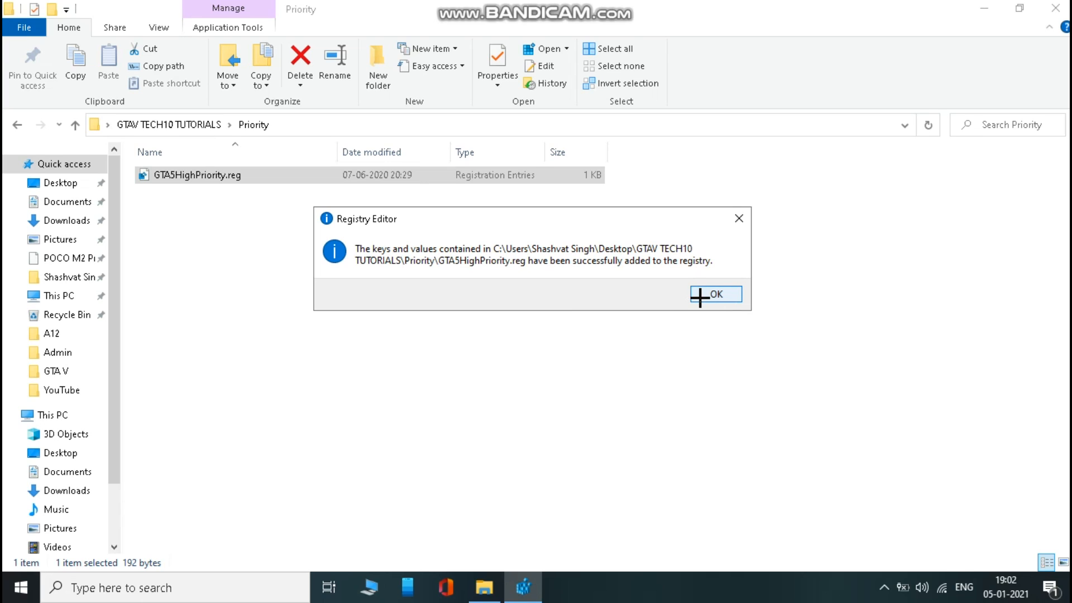
click(714, 293)
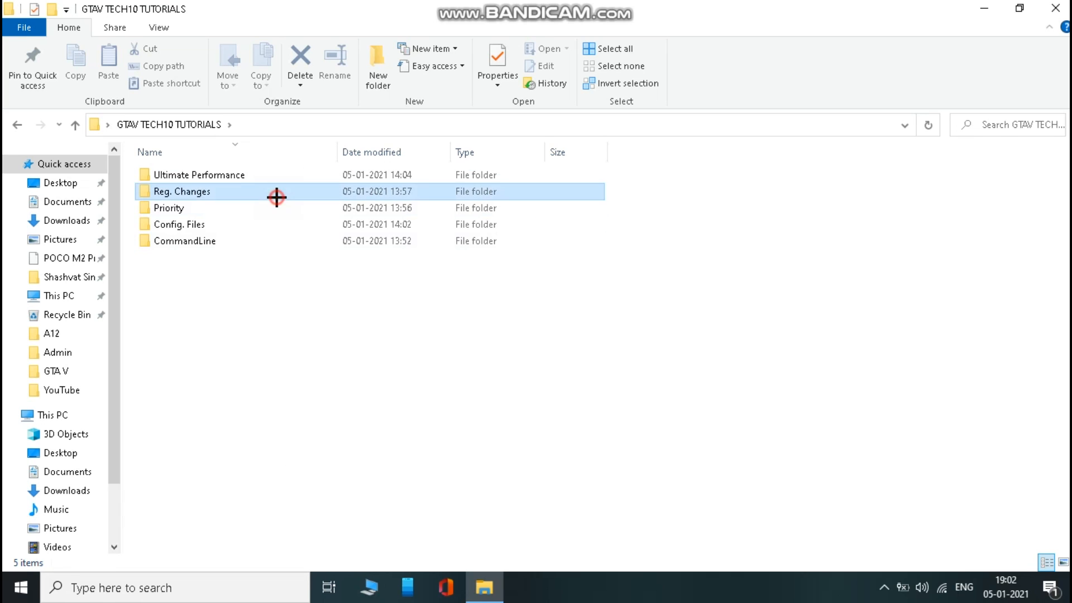
Step: From Reg. Changes, merge the Disable DVR 1 and Disable DVR 2 registry files
double_click(181, 191)
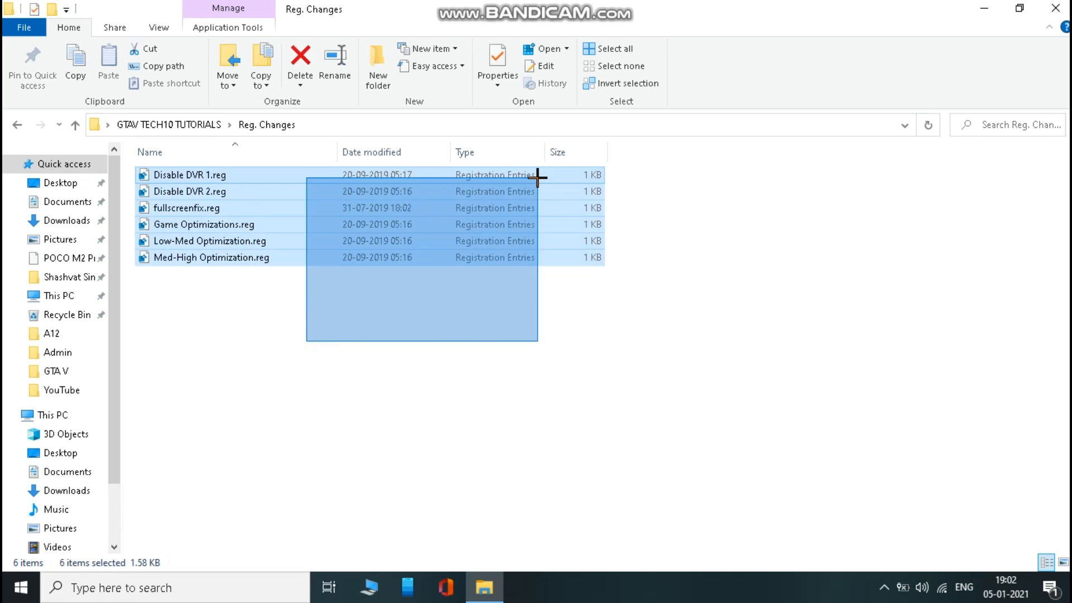
double_click(190, 176)
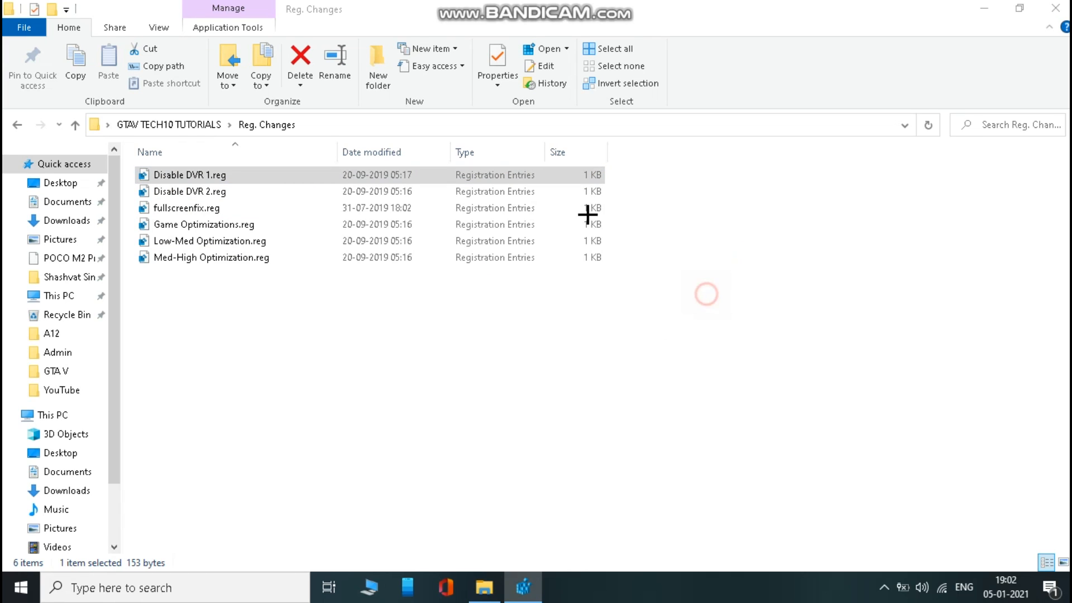
click(189, 191)
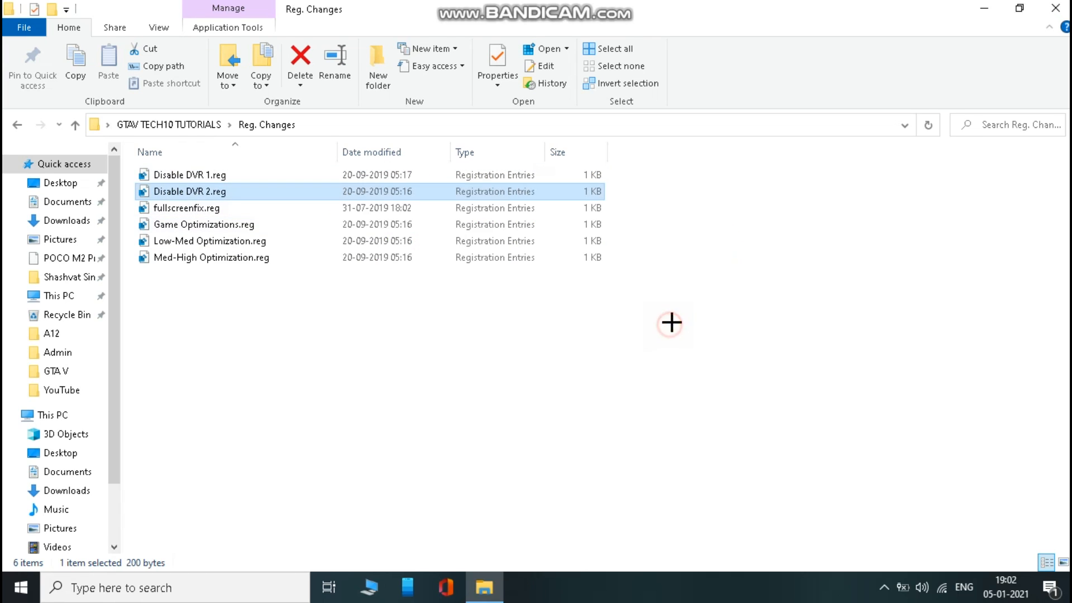
Step: Merge the fullscreenfix and Low-Med Optimization registry files as well
click(187, 207)
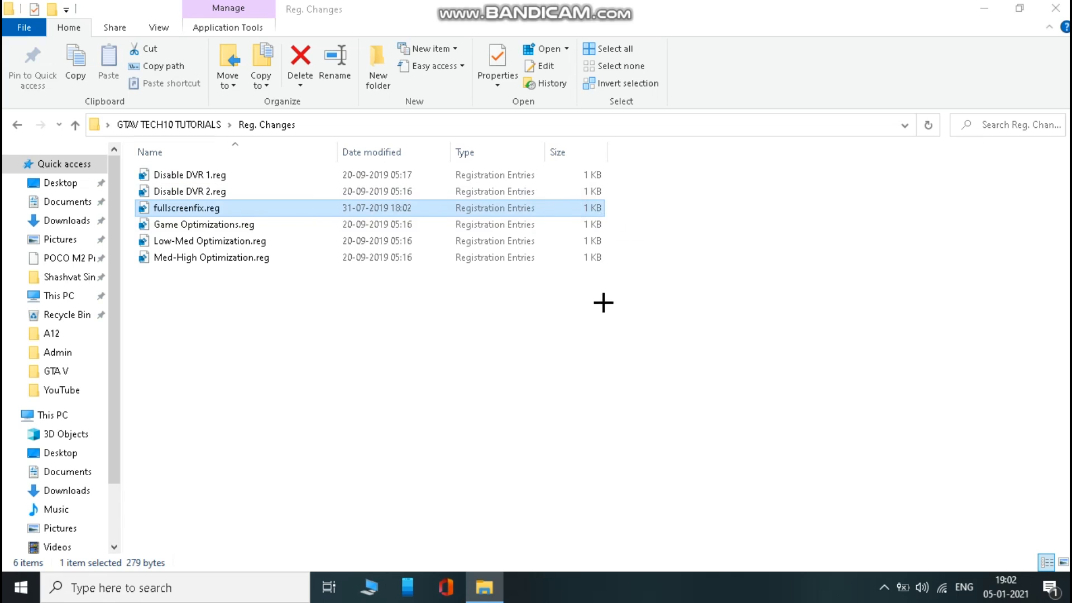
mouse_move(563, 214)
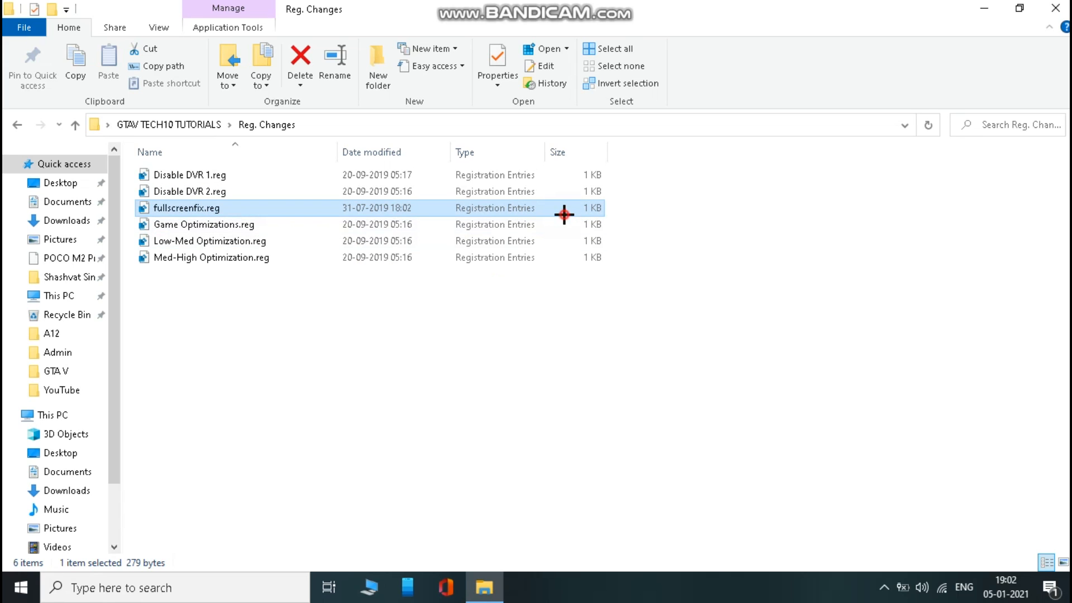
click(203, 224)
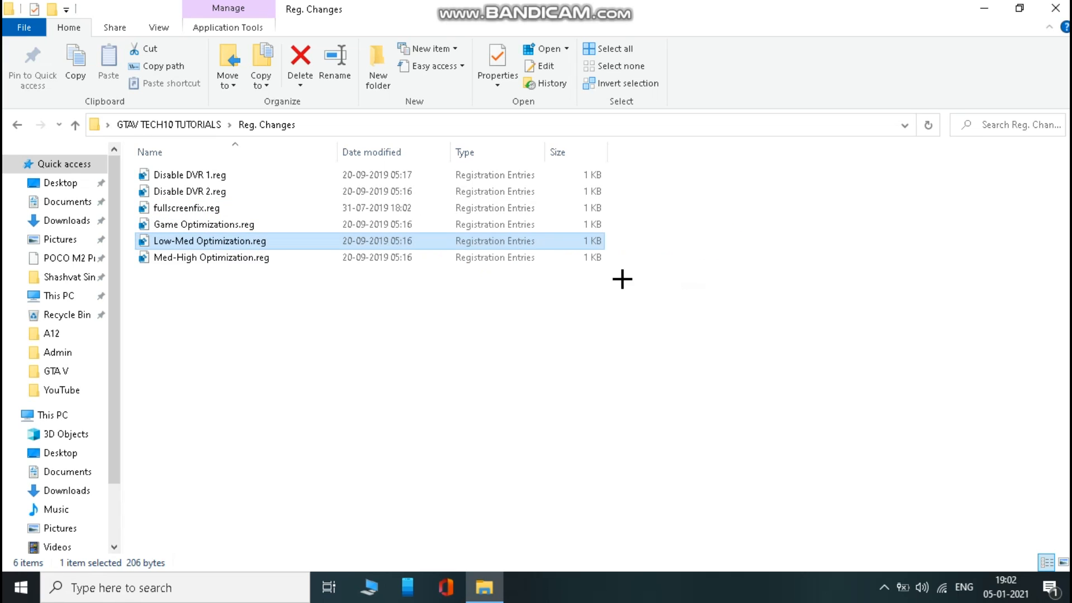
click(213, 257)
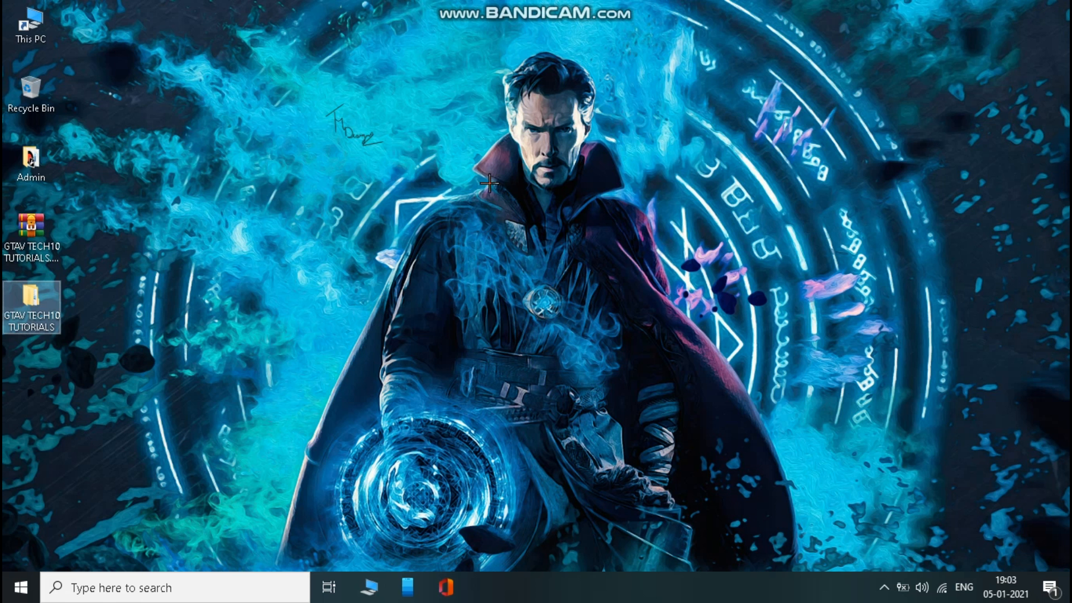
Step: Launch Command Prompt as administrator from the cmd search
text(c)
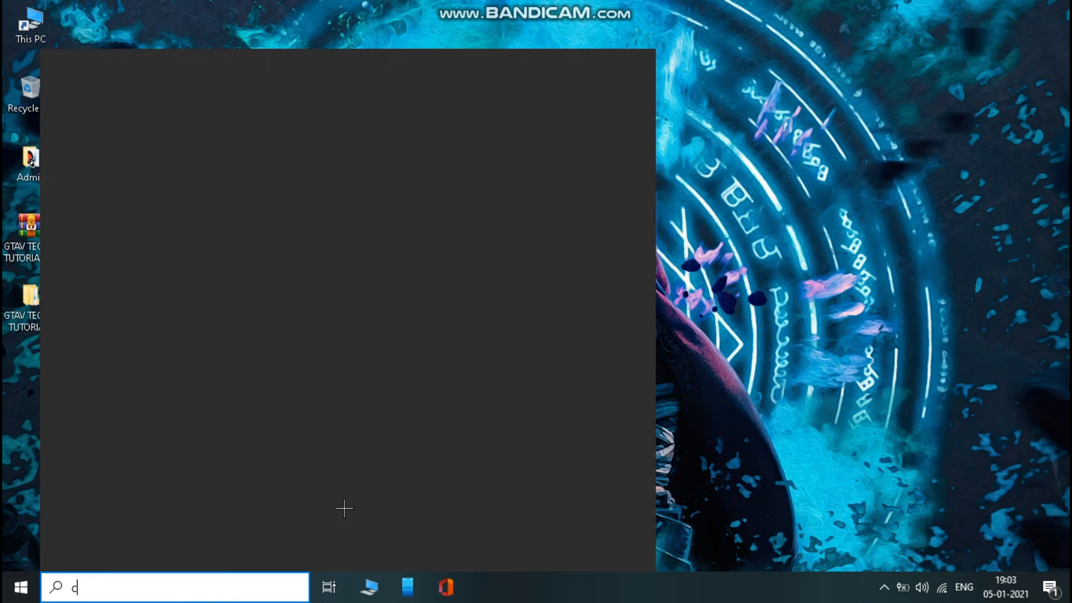
text(md)
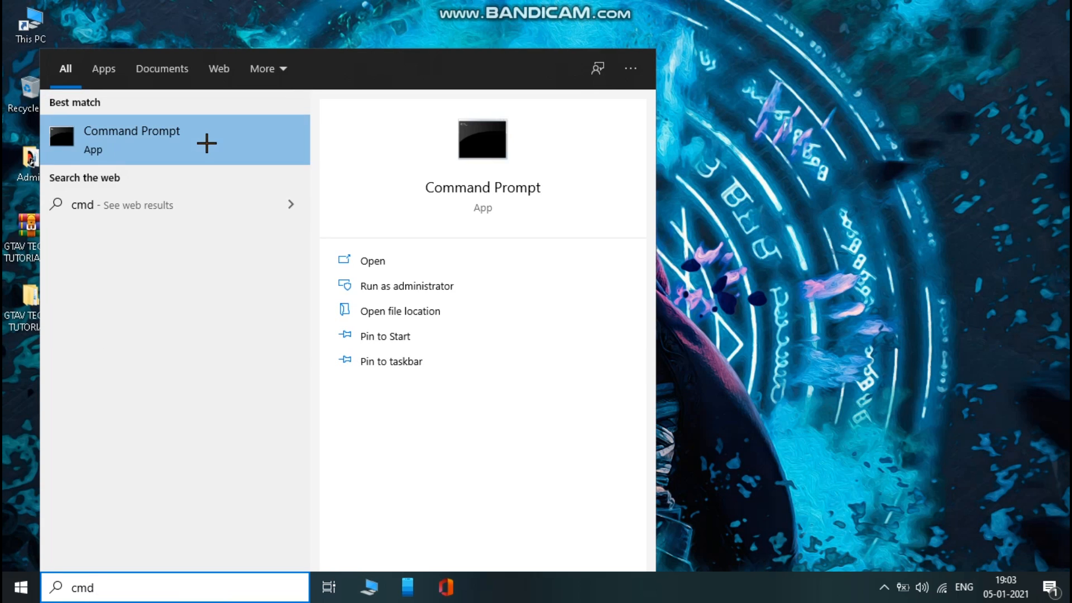
right_click(131, 139)
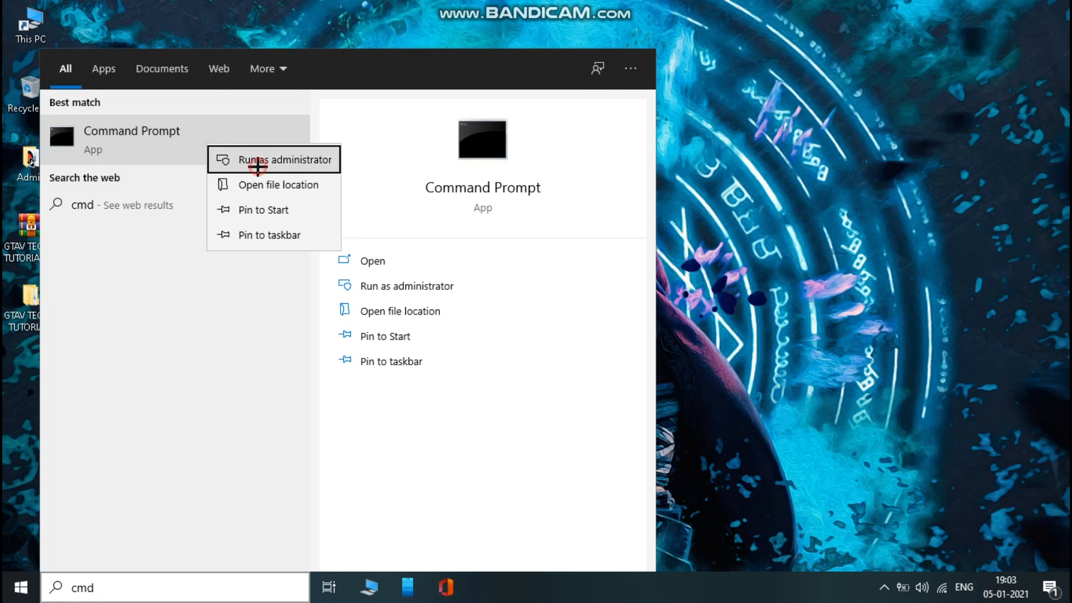
click(286, 160)
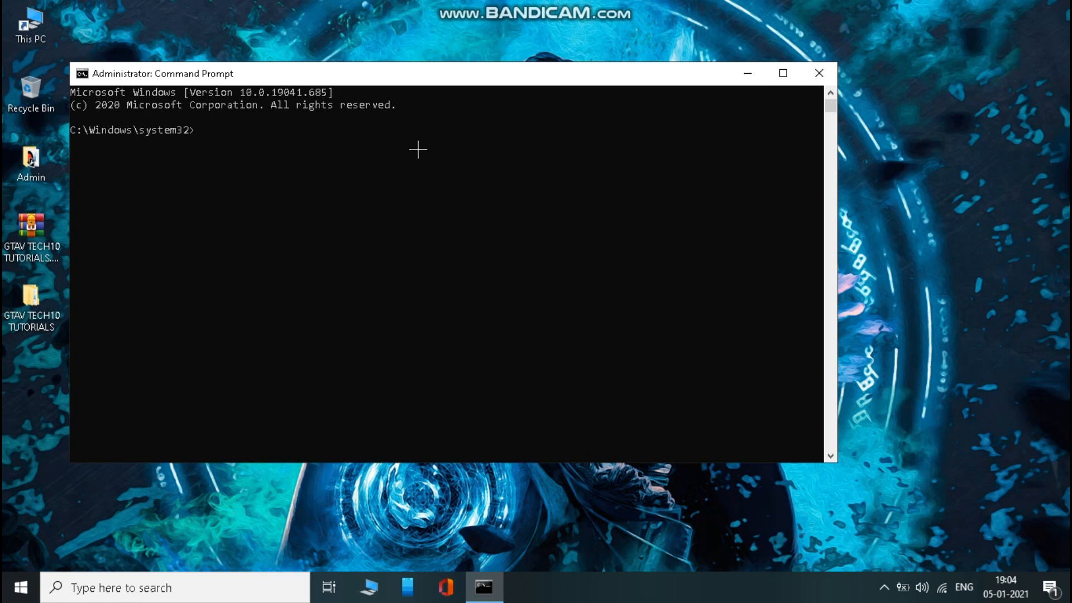
Step: Run powercfg -duplicatescheme e9a42b02-d5df-448d-aa00-03f14749eb61 to add the Ultimate Performance scheme
text(powercfg -duplicatescheme e9a42b02-d5df-448d-aa00-03f14749eb61)
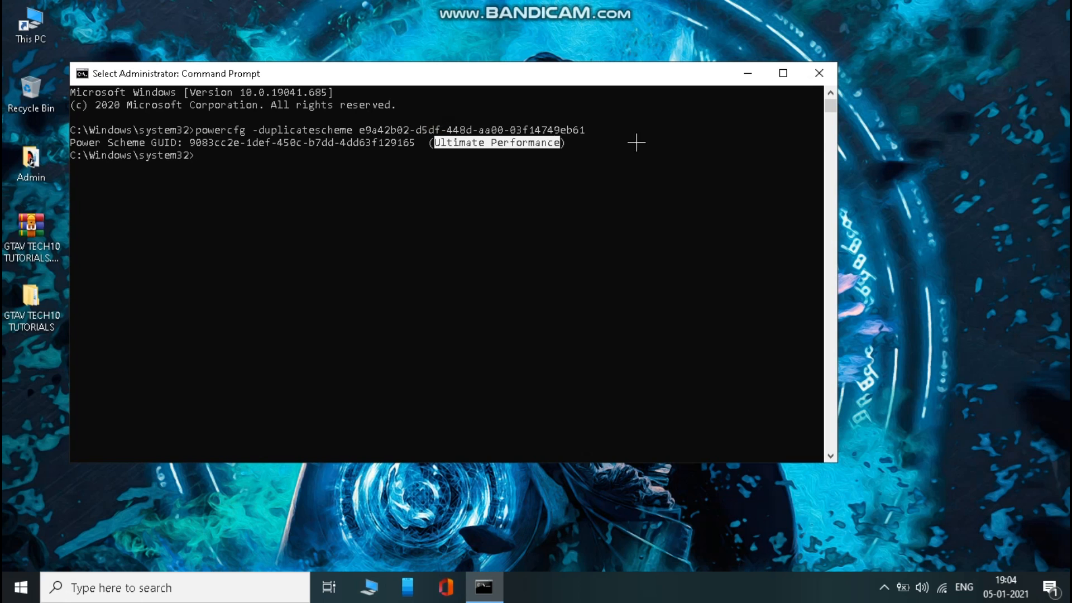
mouse_move(818, 73)
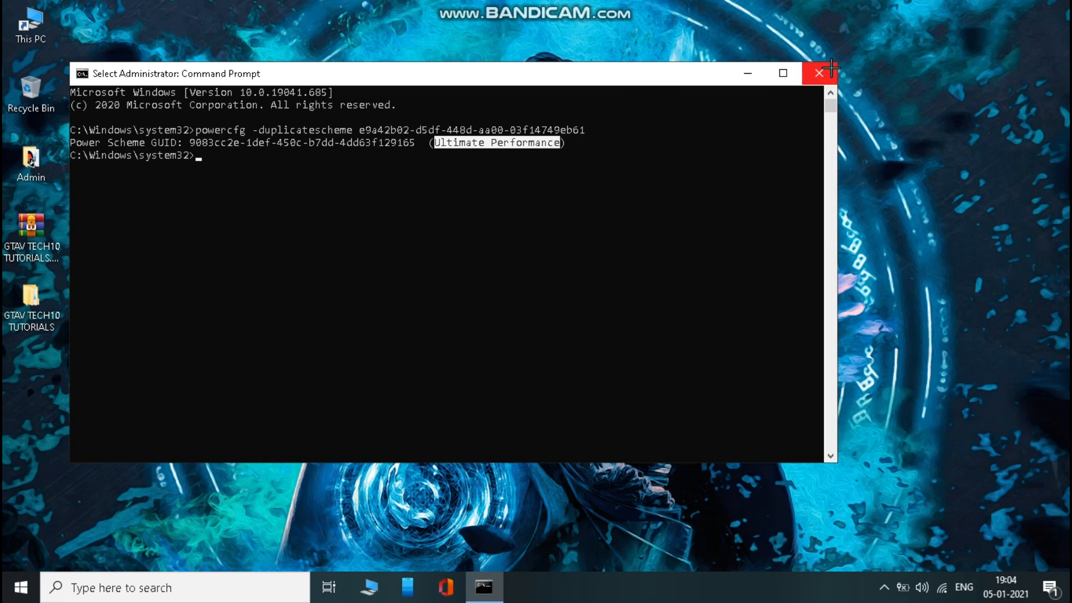
text(c)
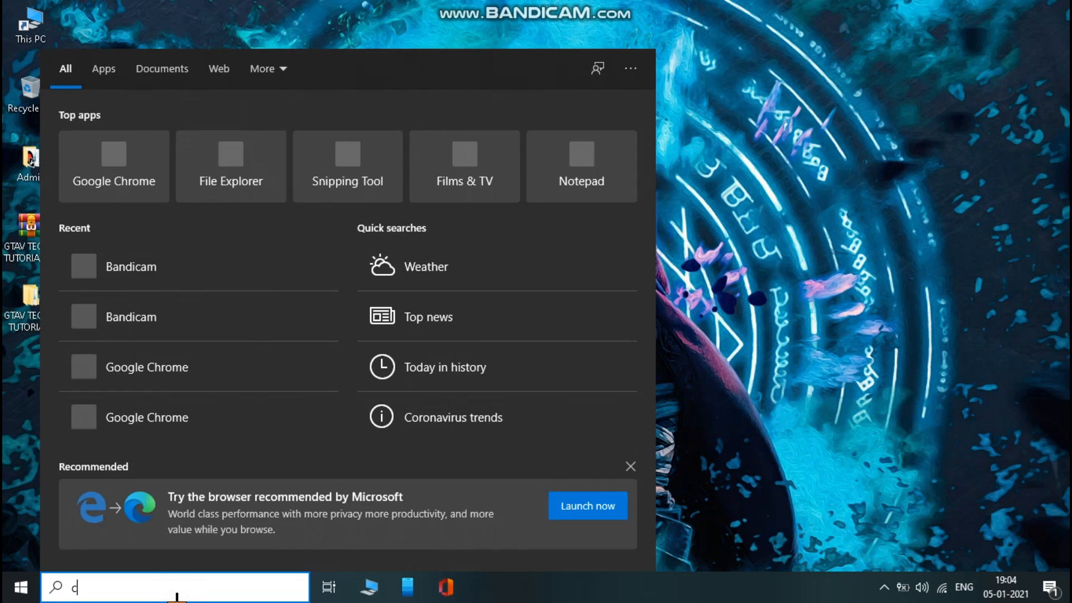
Step: Open Control Panel, search 'power', and bring up Power Options
text(ont)
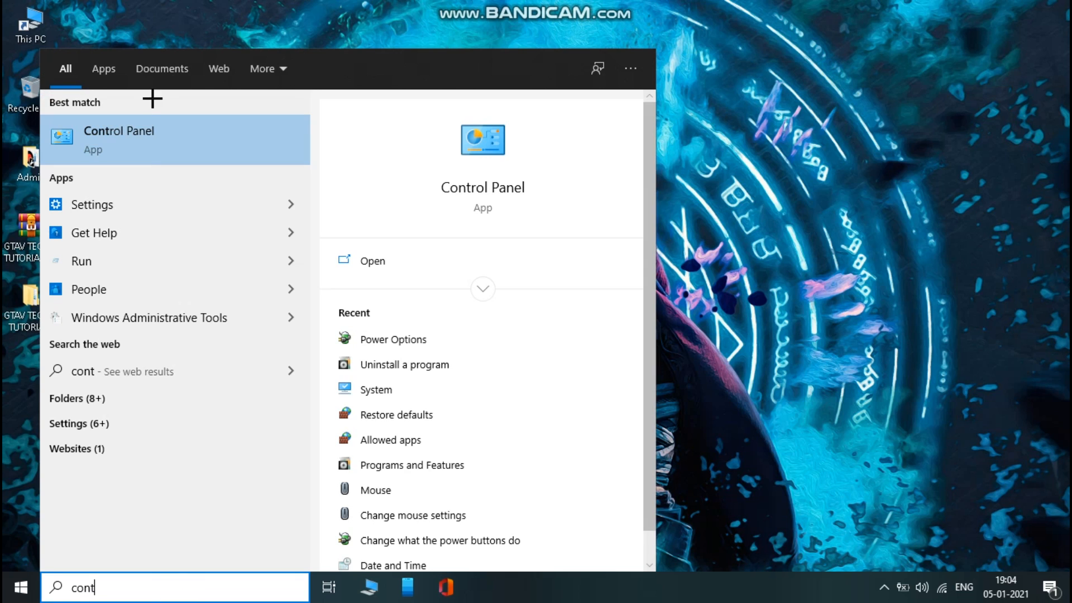
click(120, 139)
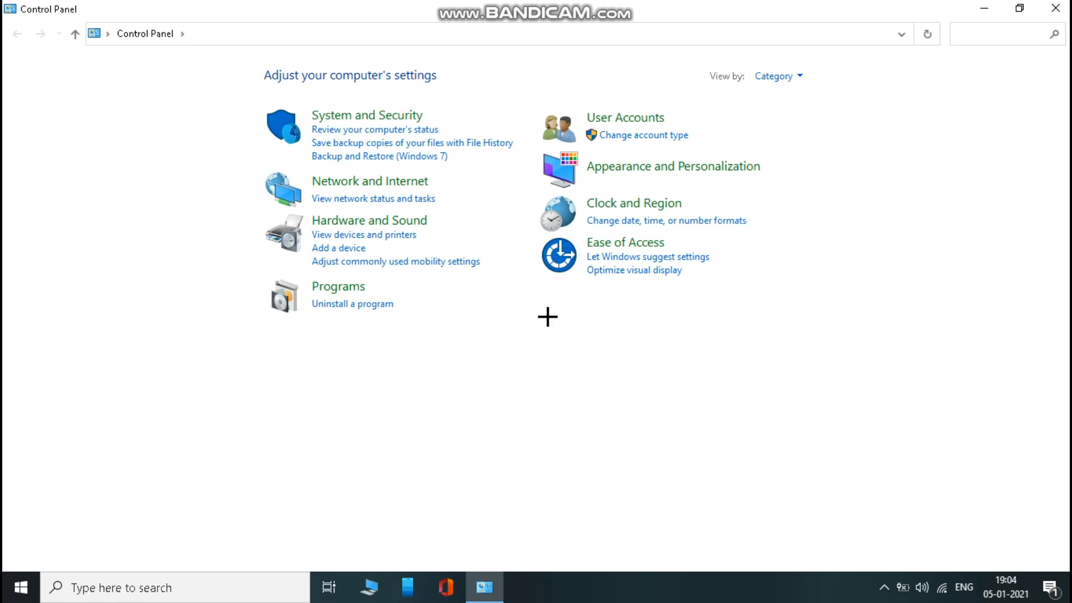
mouse_move(990, 41)
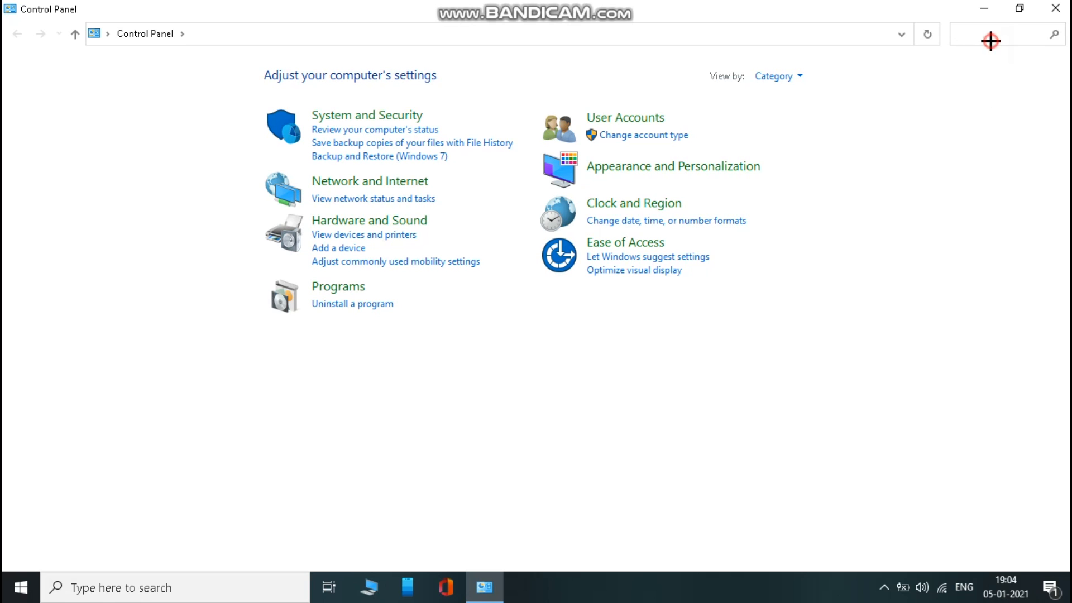
text(power)
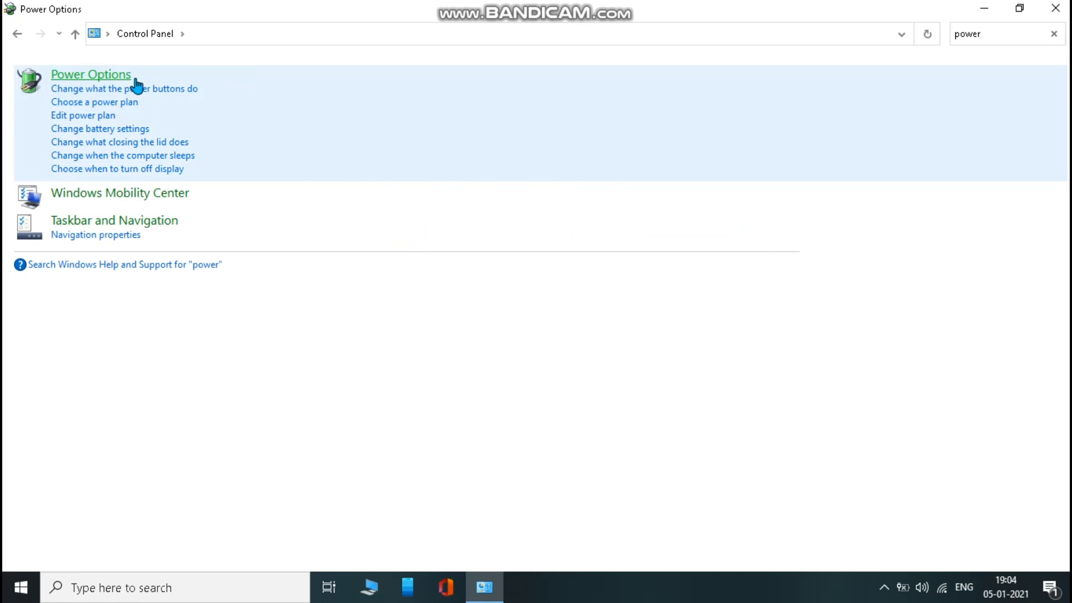
click(91, 73)
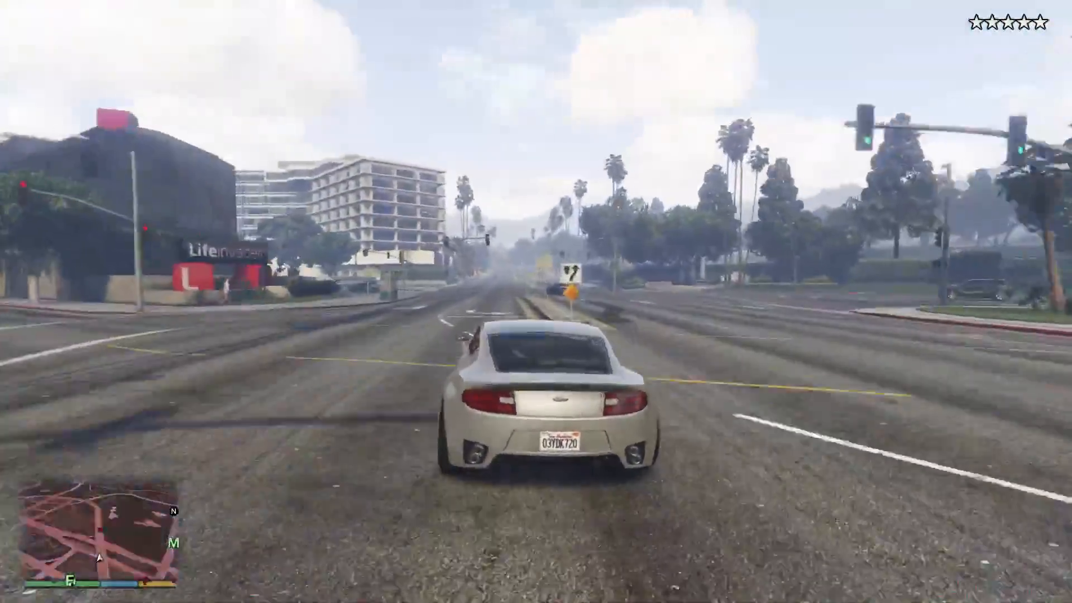
key(w)
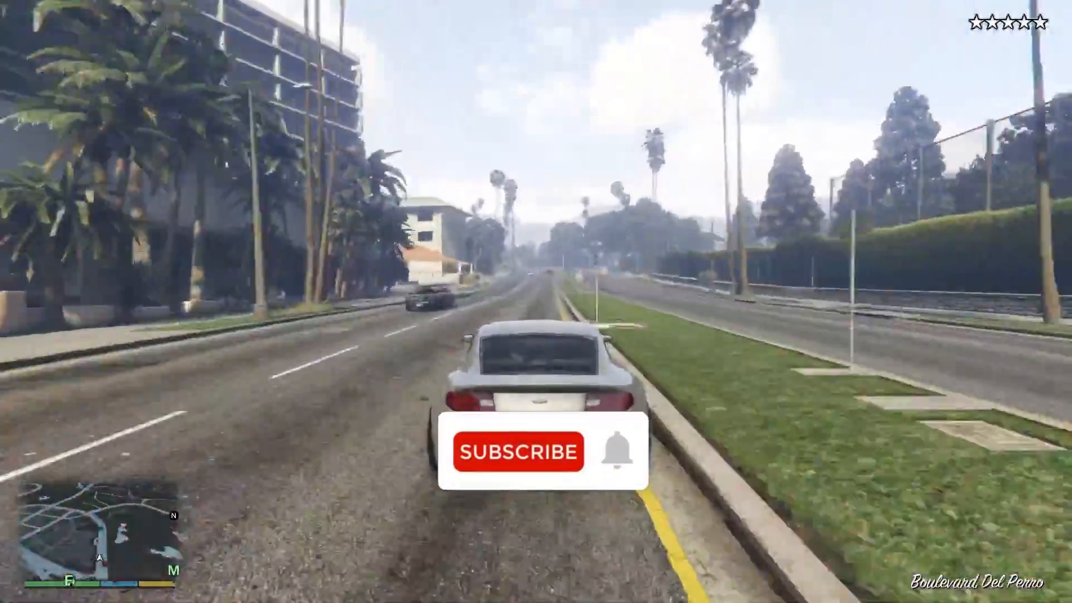
click(517, 451)
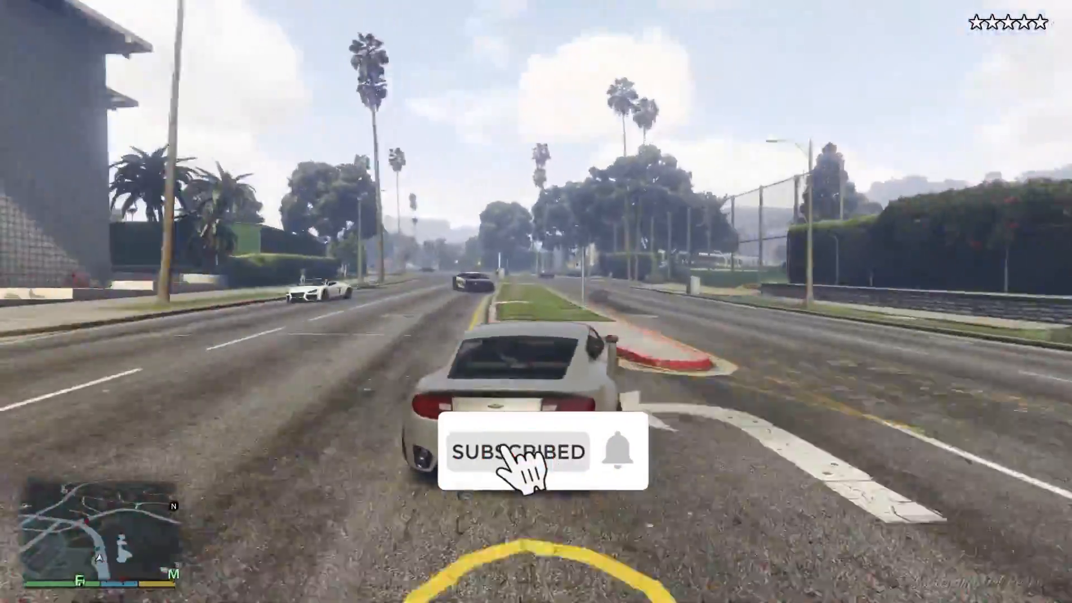